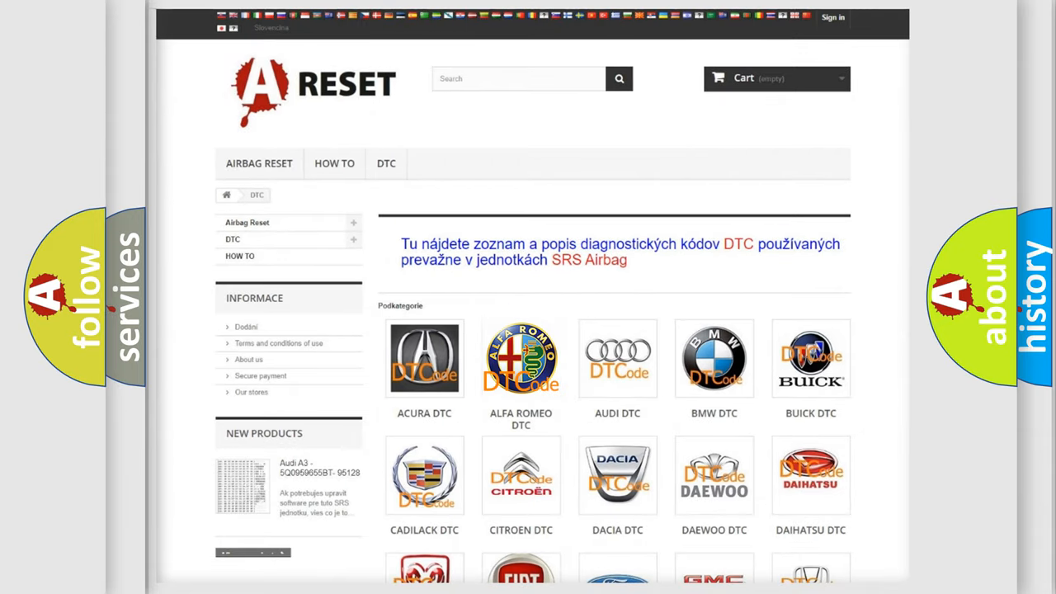
- Open the Alfa Romeo DTC page, scroll through its B, C and P codes, then return to the top
{"action": "left_click", "coordinate": [521, 358]}
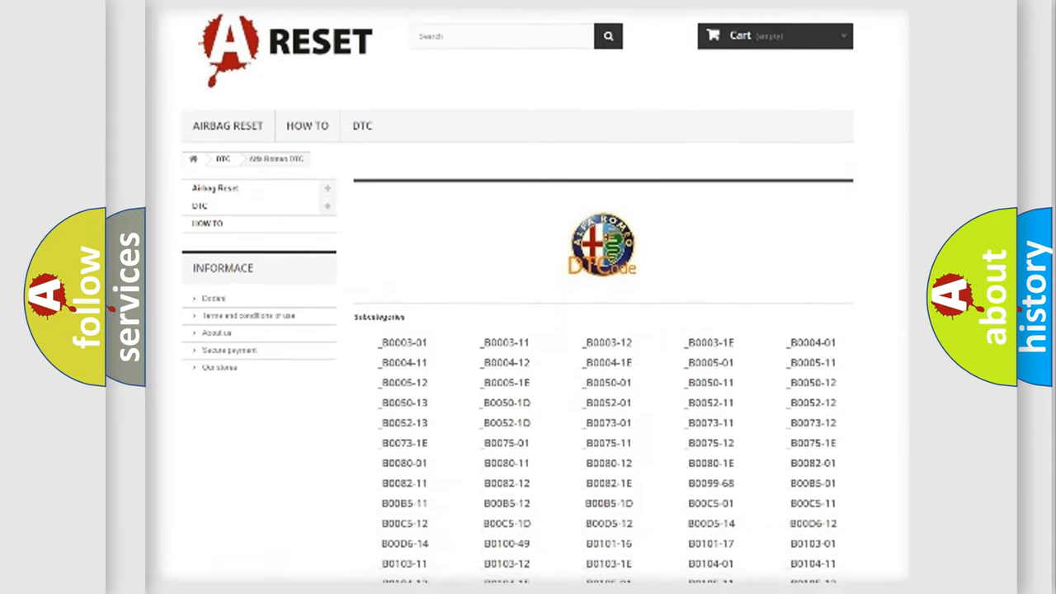
{"action": "scroll", "scroll_direction": "down", "scroll_amount": 3}
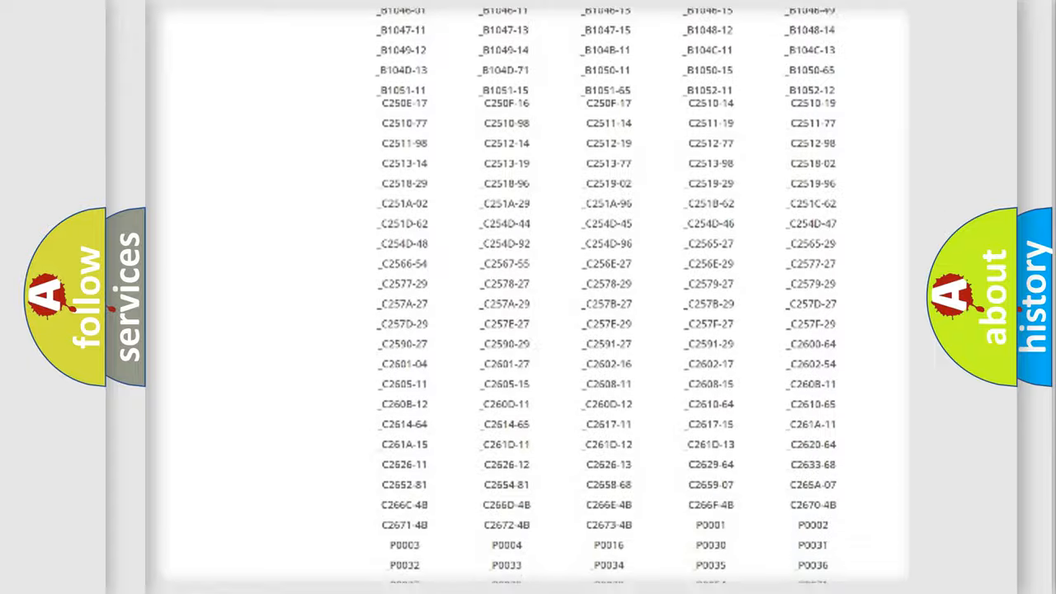
{"action": "scroll", "scroll_direction": "up", "scroll_amount": 3}
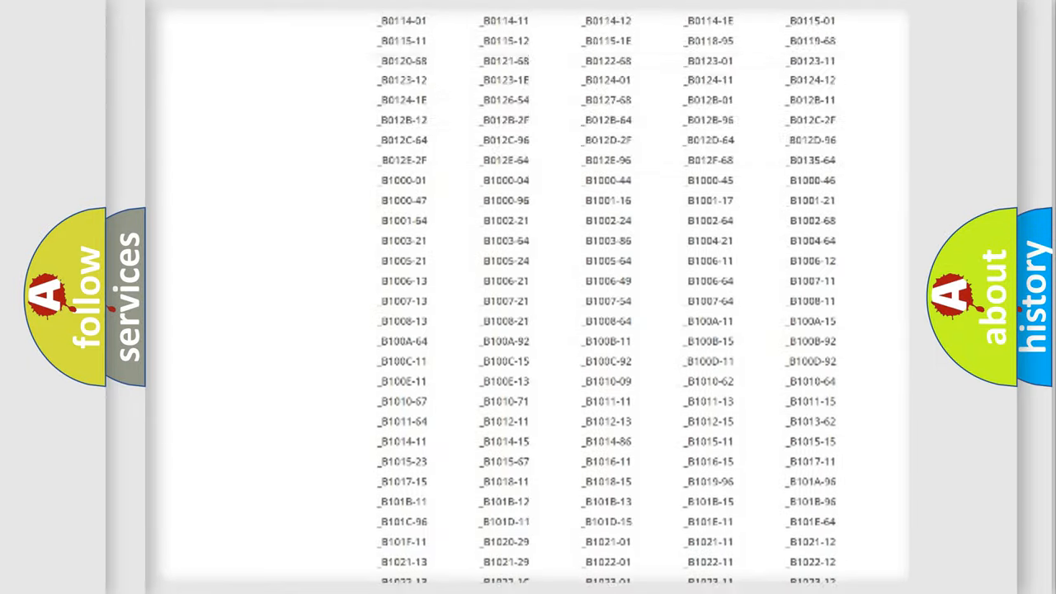
{"action": "scroll", "scroll_direction": "up", "scroll_amount": 3}
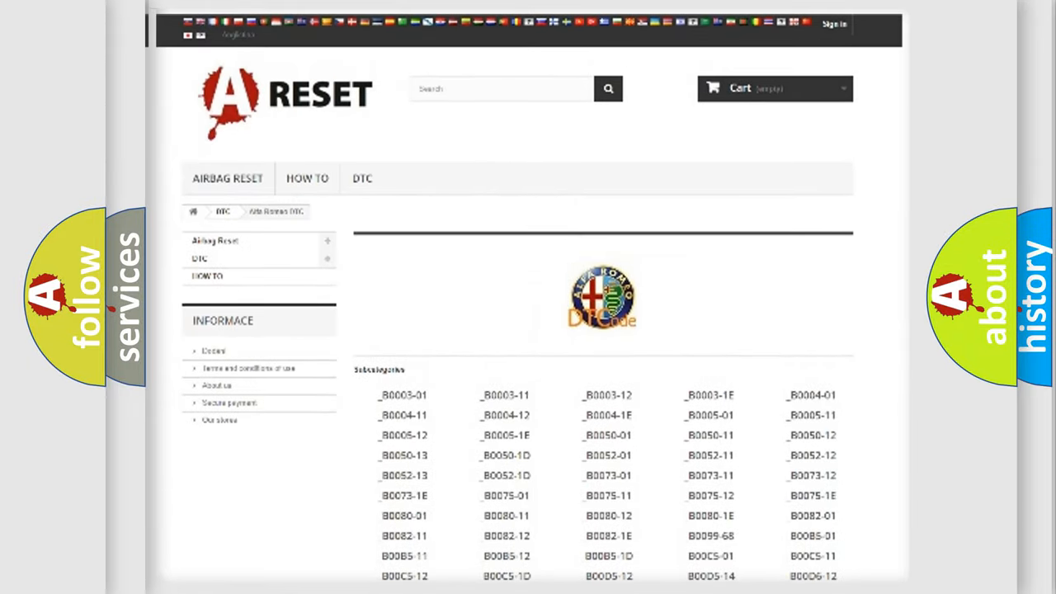